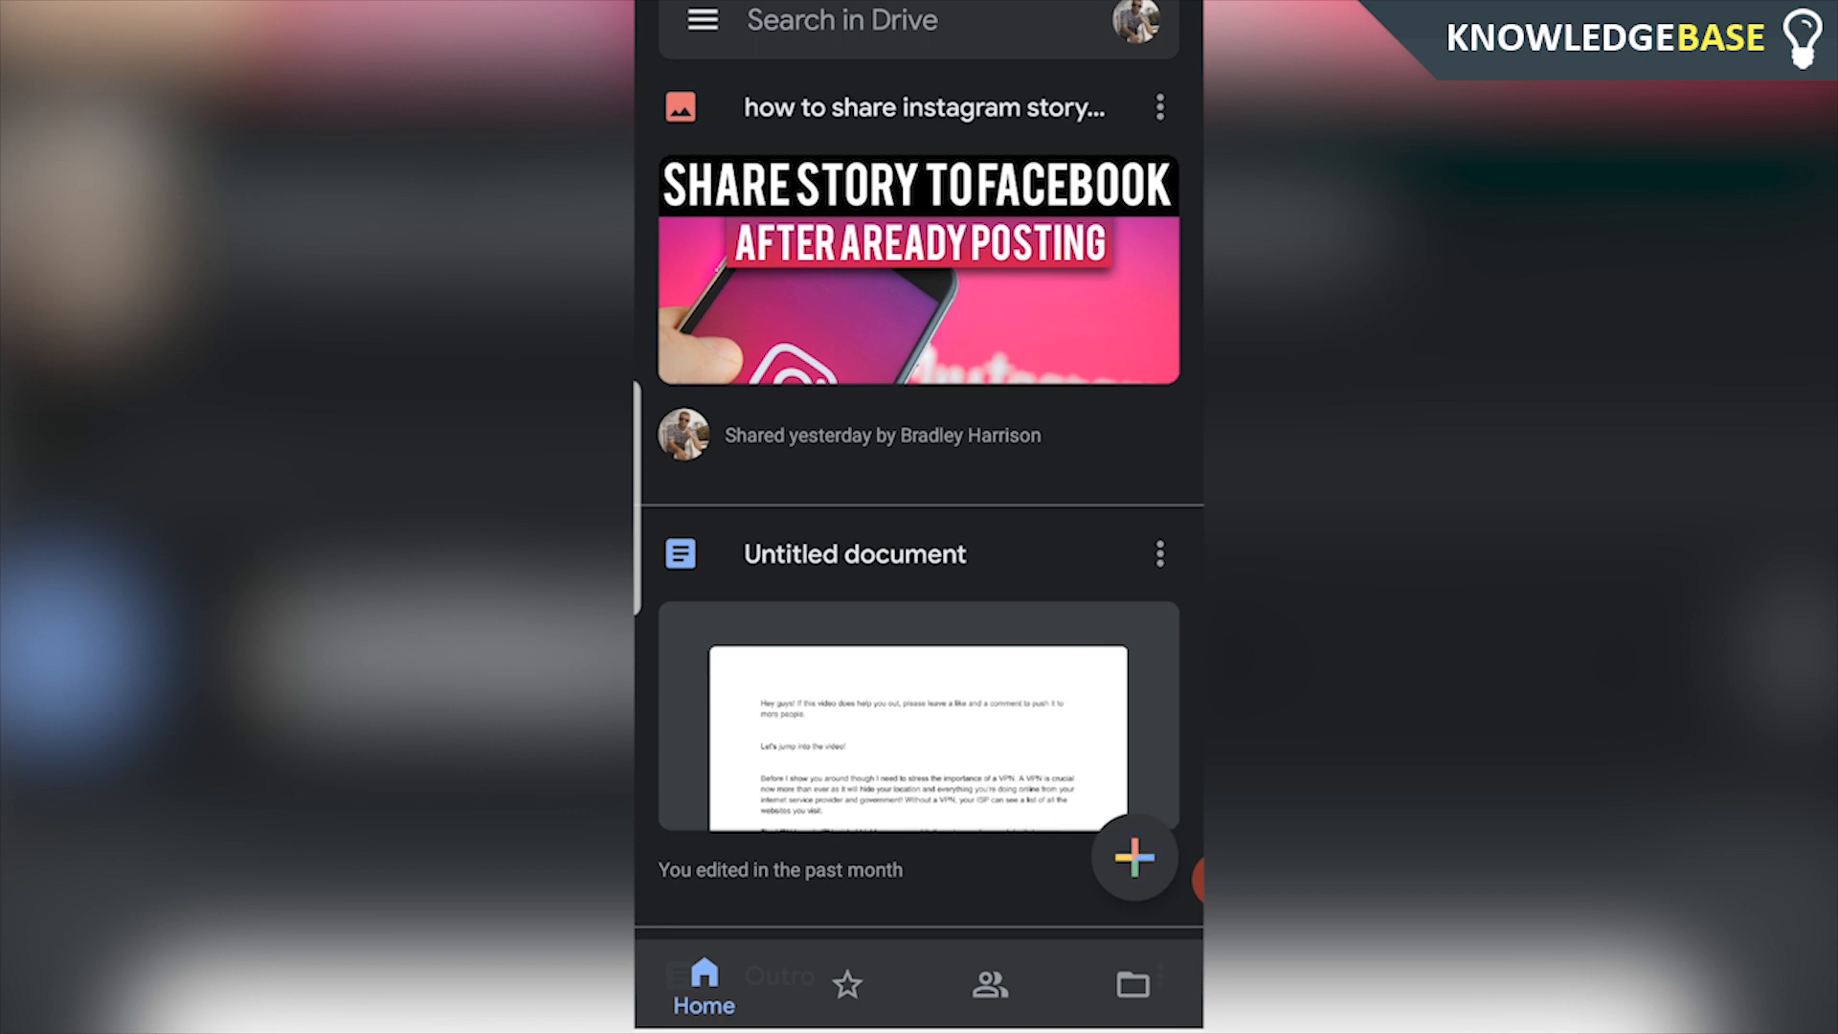
Step: Upload a screenshot from the phone into Google Drive
click(1132, 857)
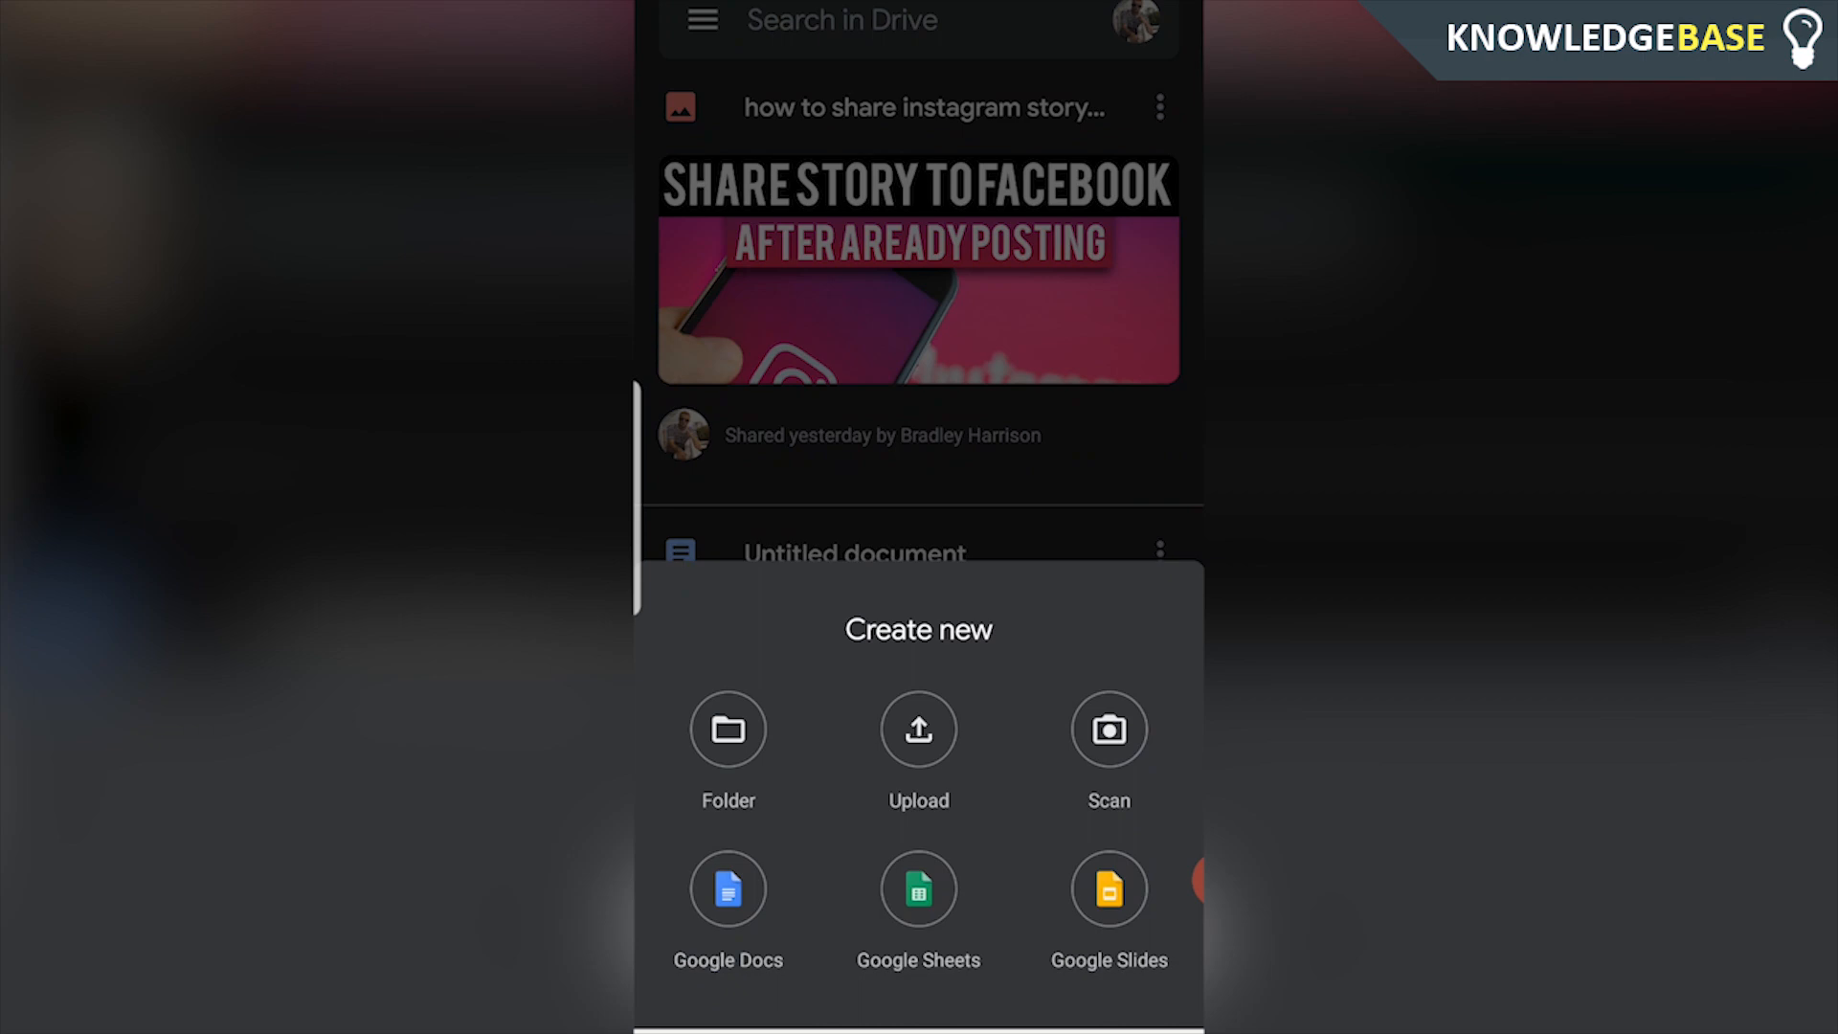
click(918, 729)
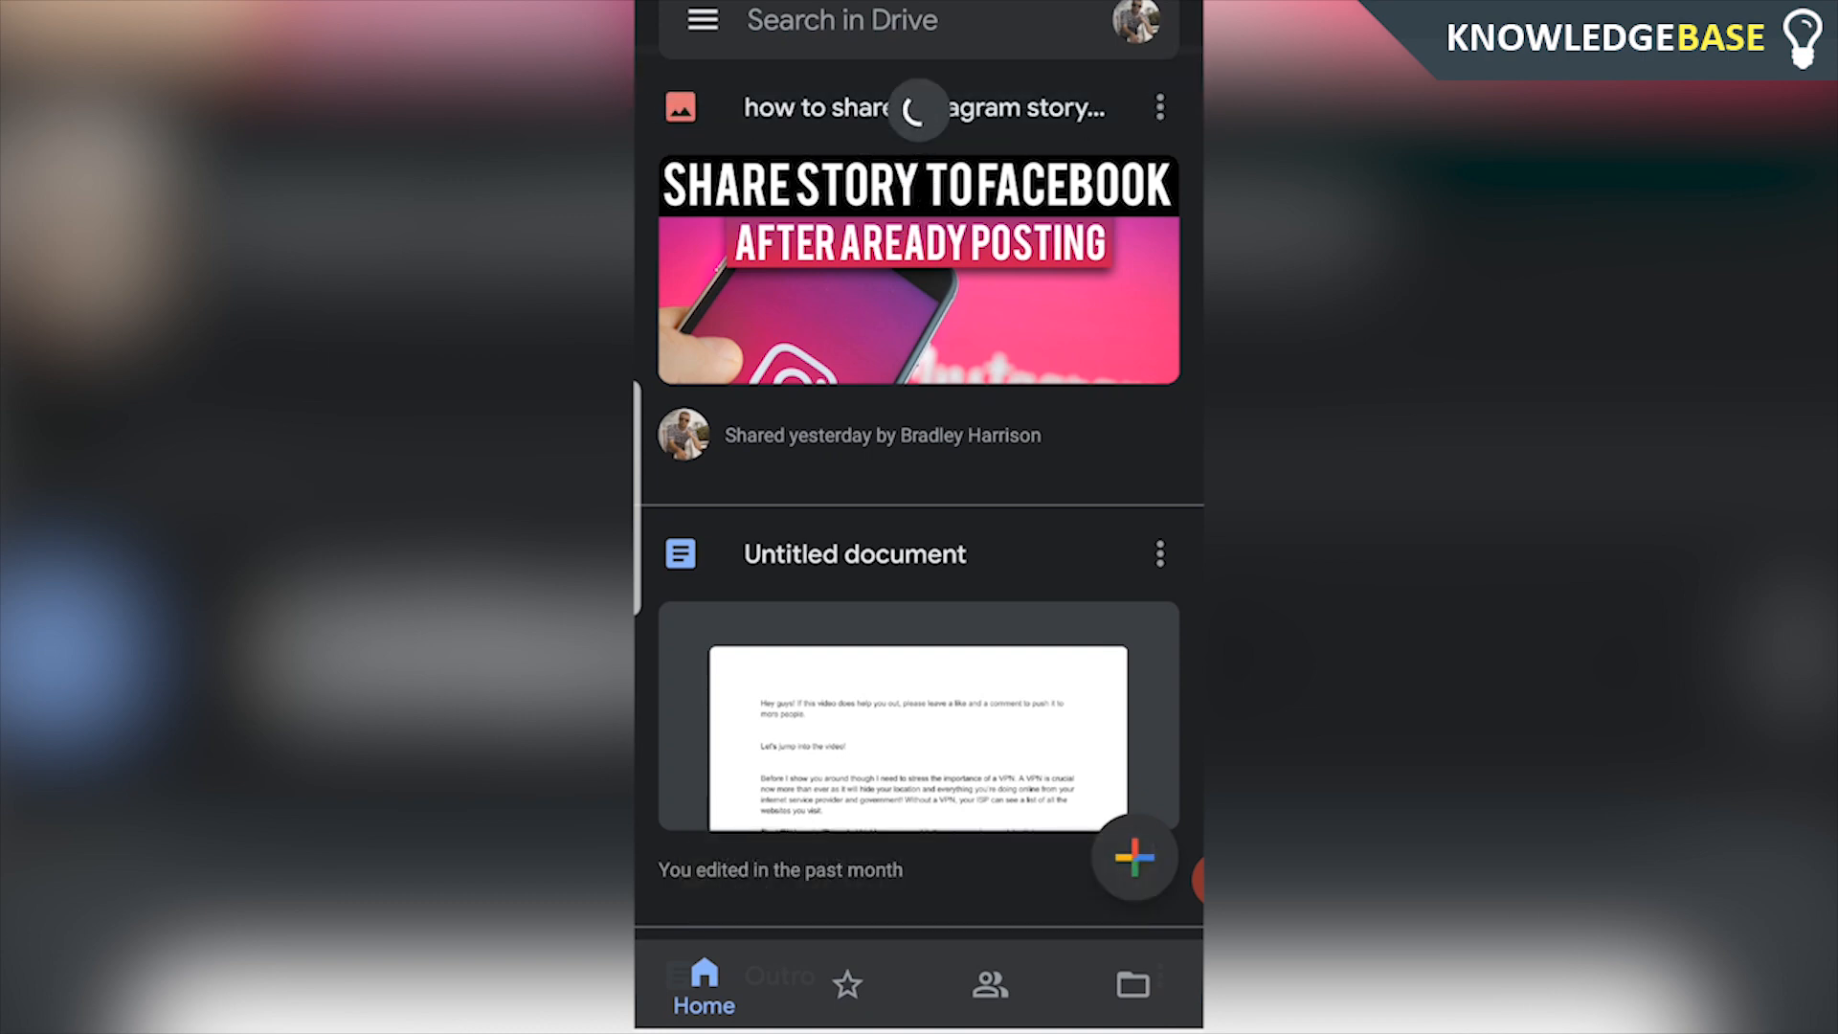
Step: Refresh the Home list so 20200427_225449.jpg appears at the top
scroll(down, 3)
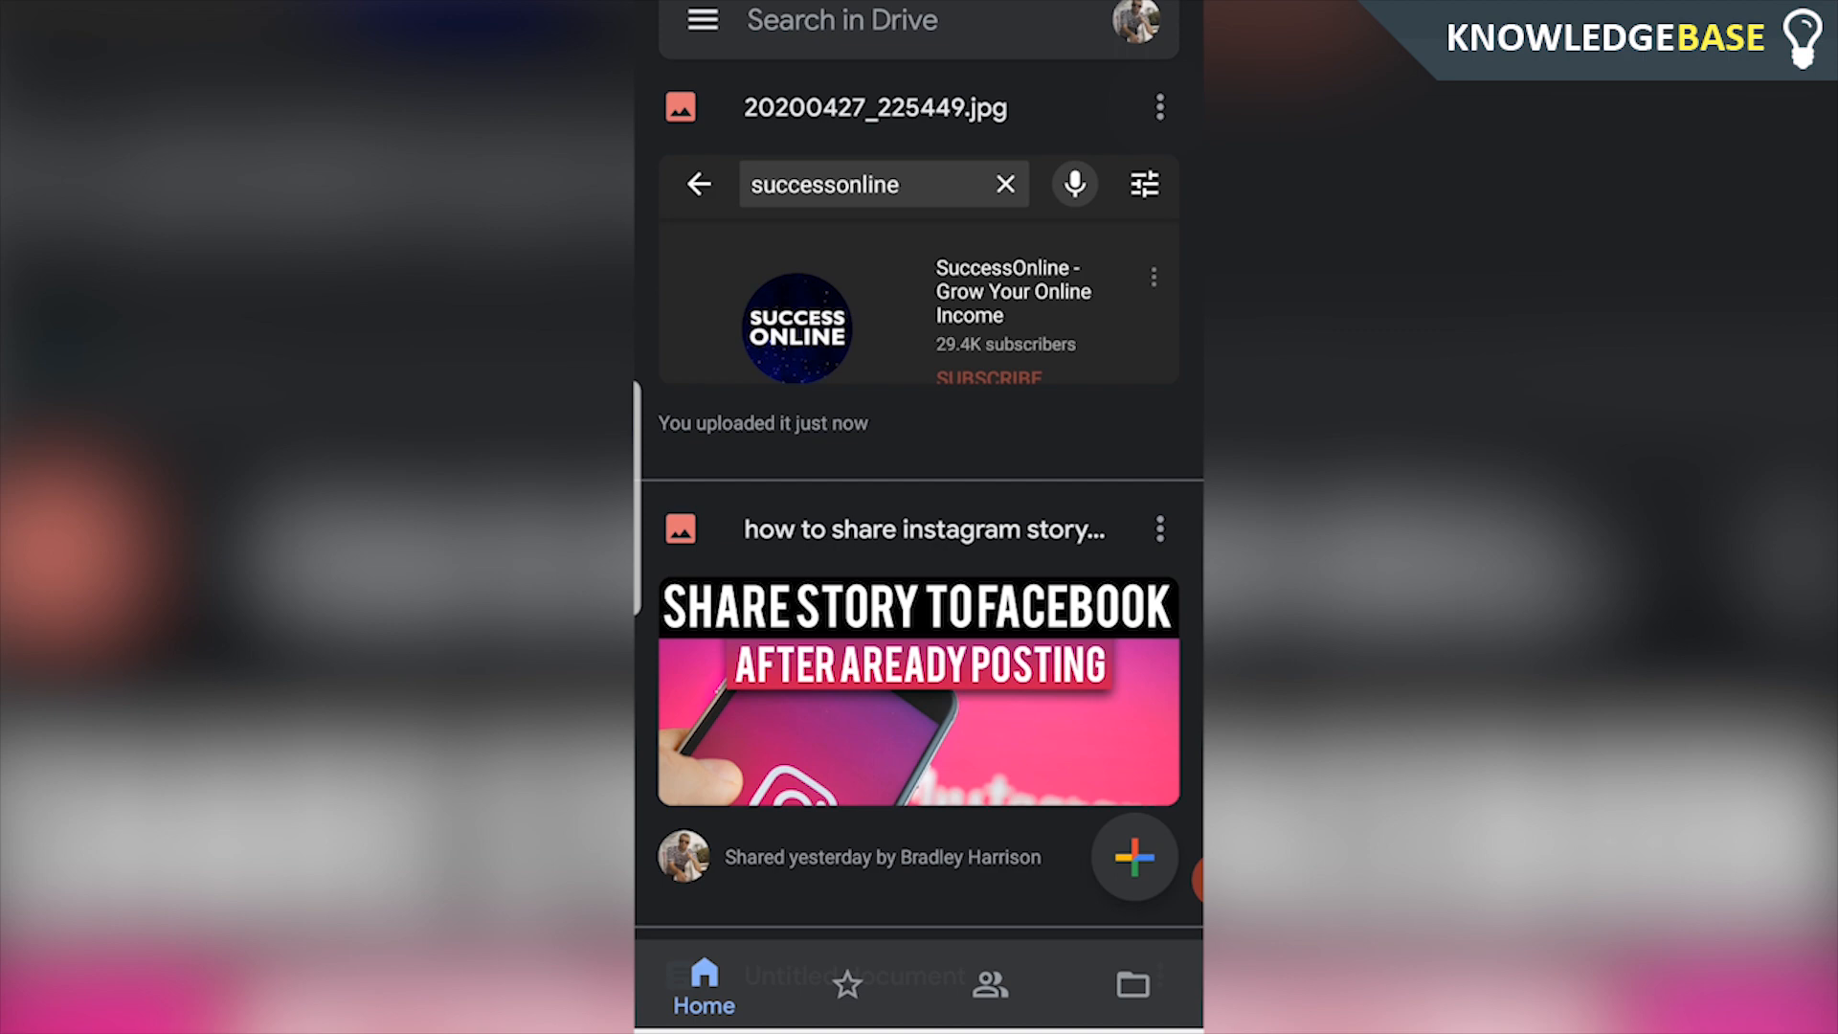
Step: Enable link sharing on 20200427_225449.jpg from its options menu
click(1159, 106)
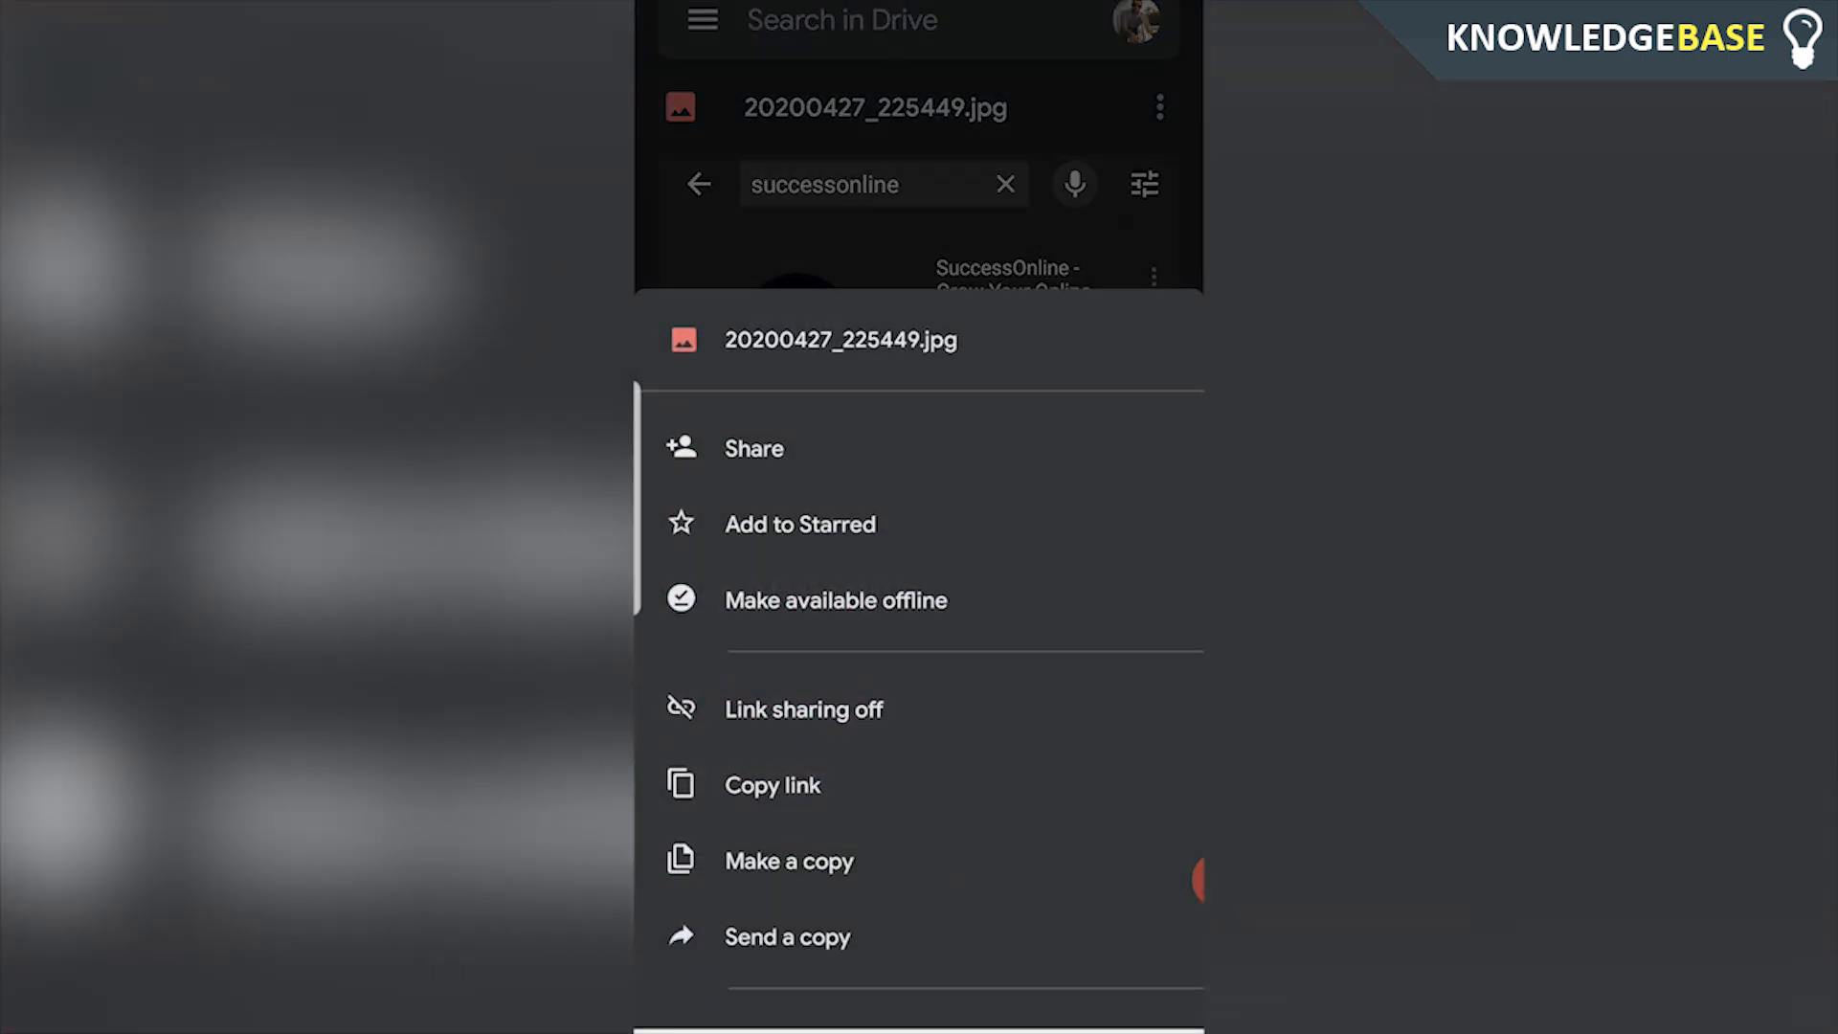
click(804, 709)
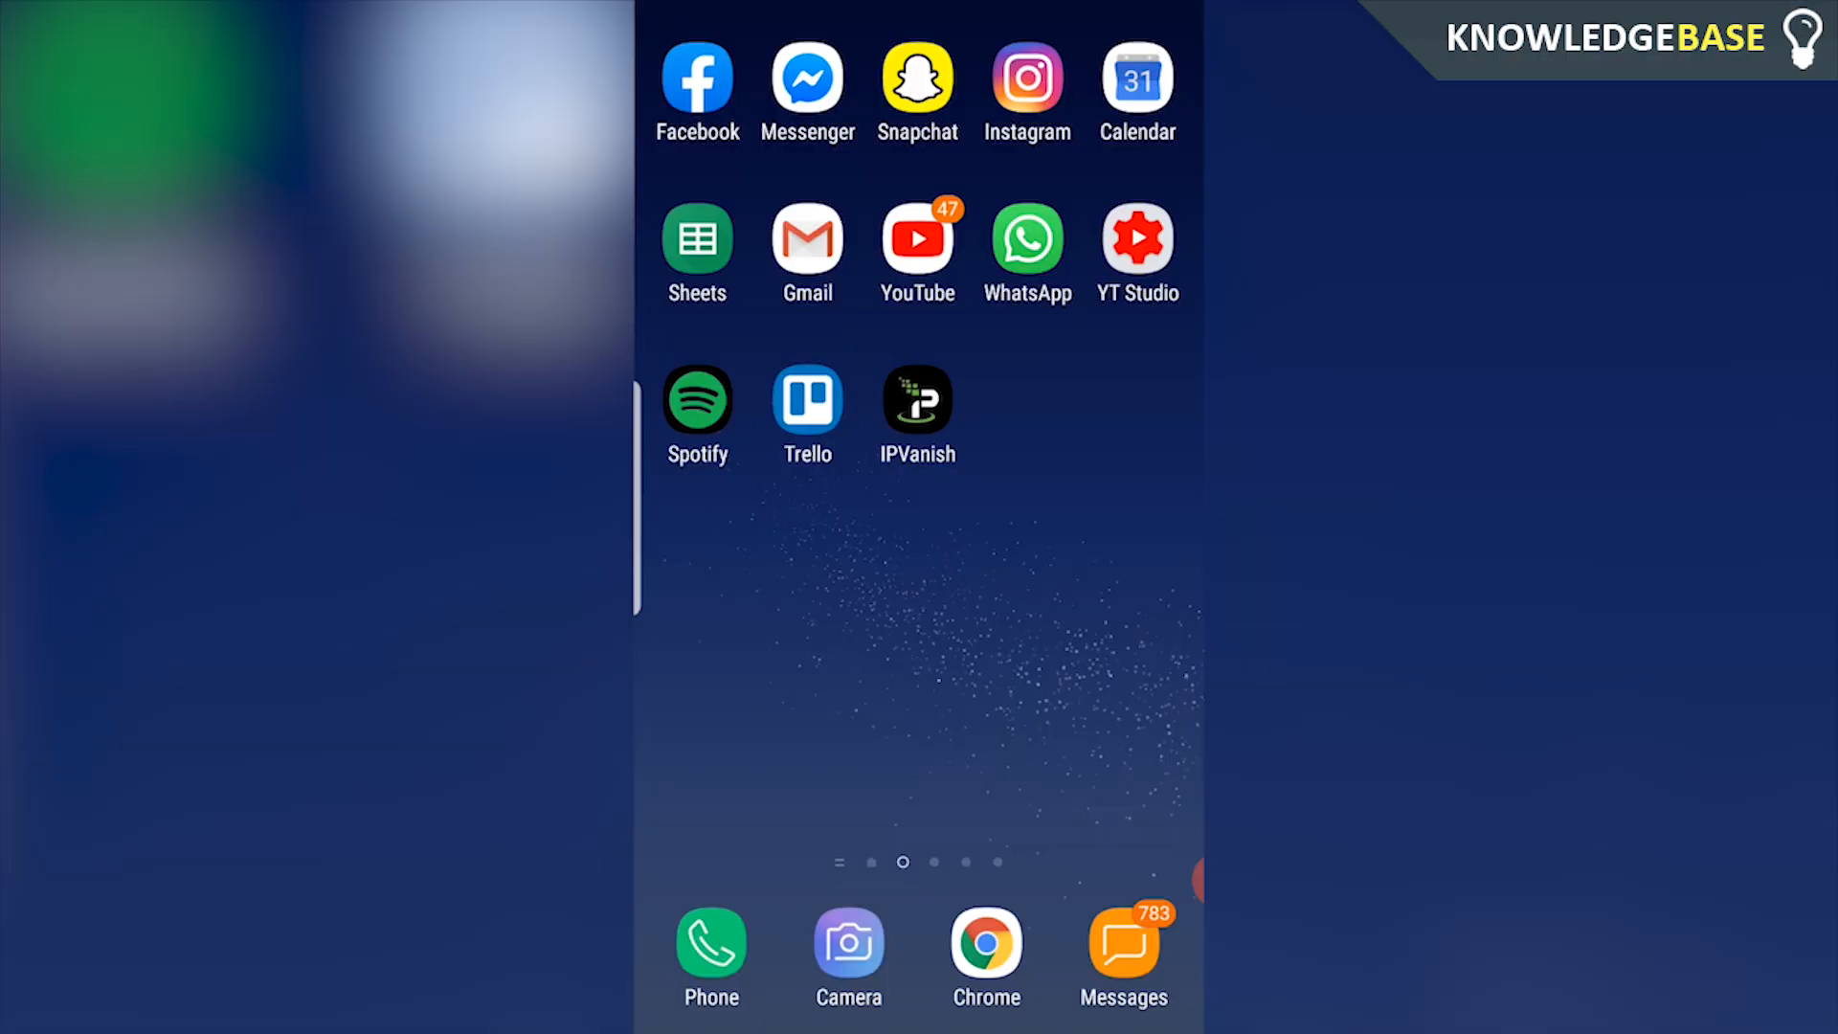
Step: Paste the screenshot's Drive link into the Messenger chat with Bradley and send it
click(806, 88)
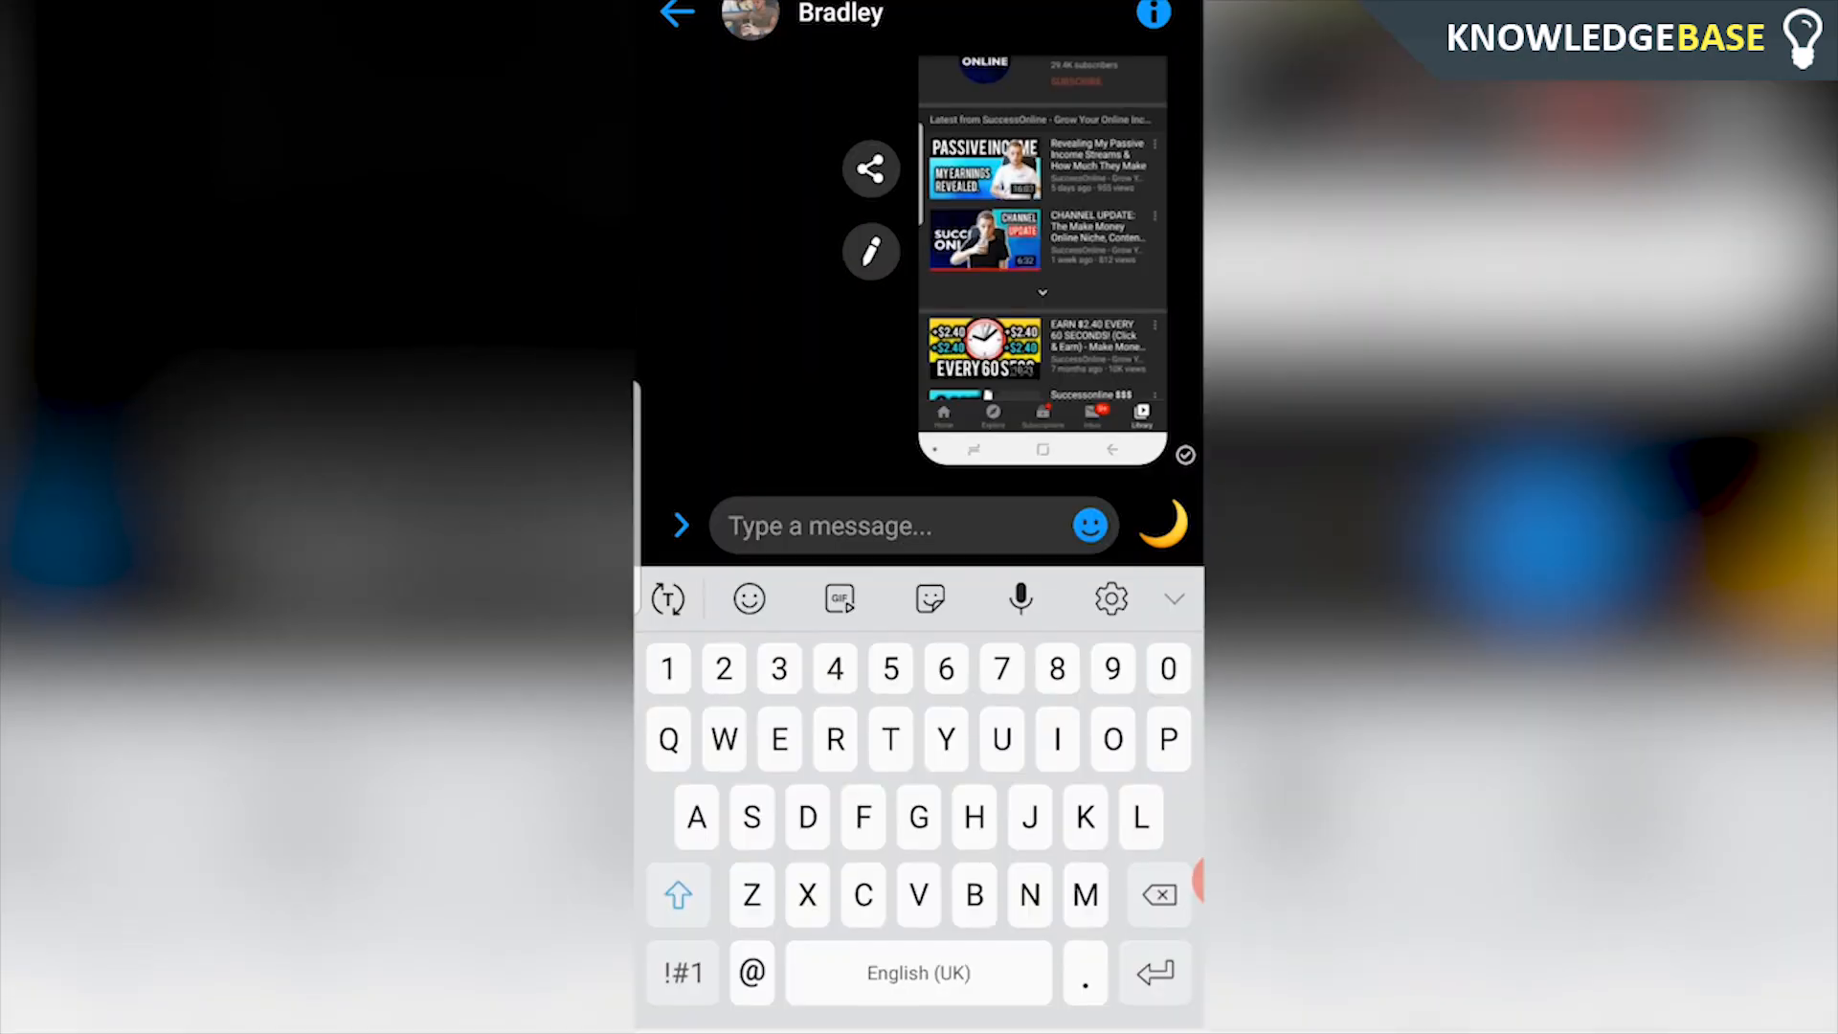
click(828, 525)
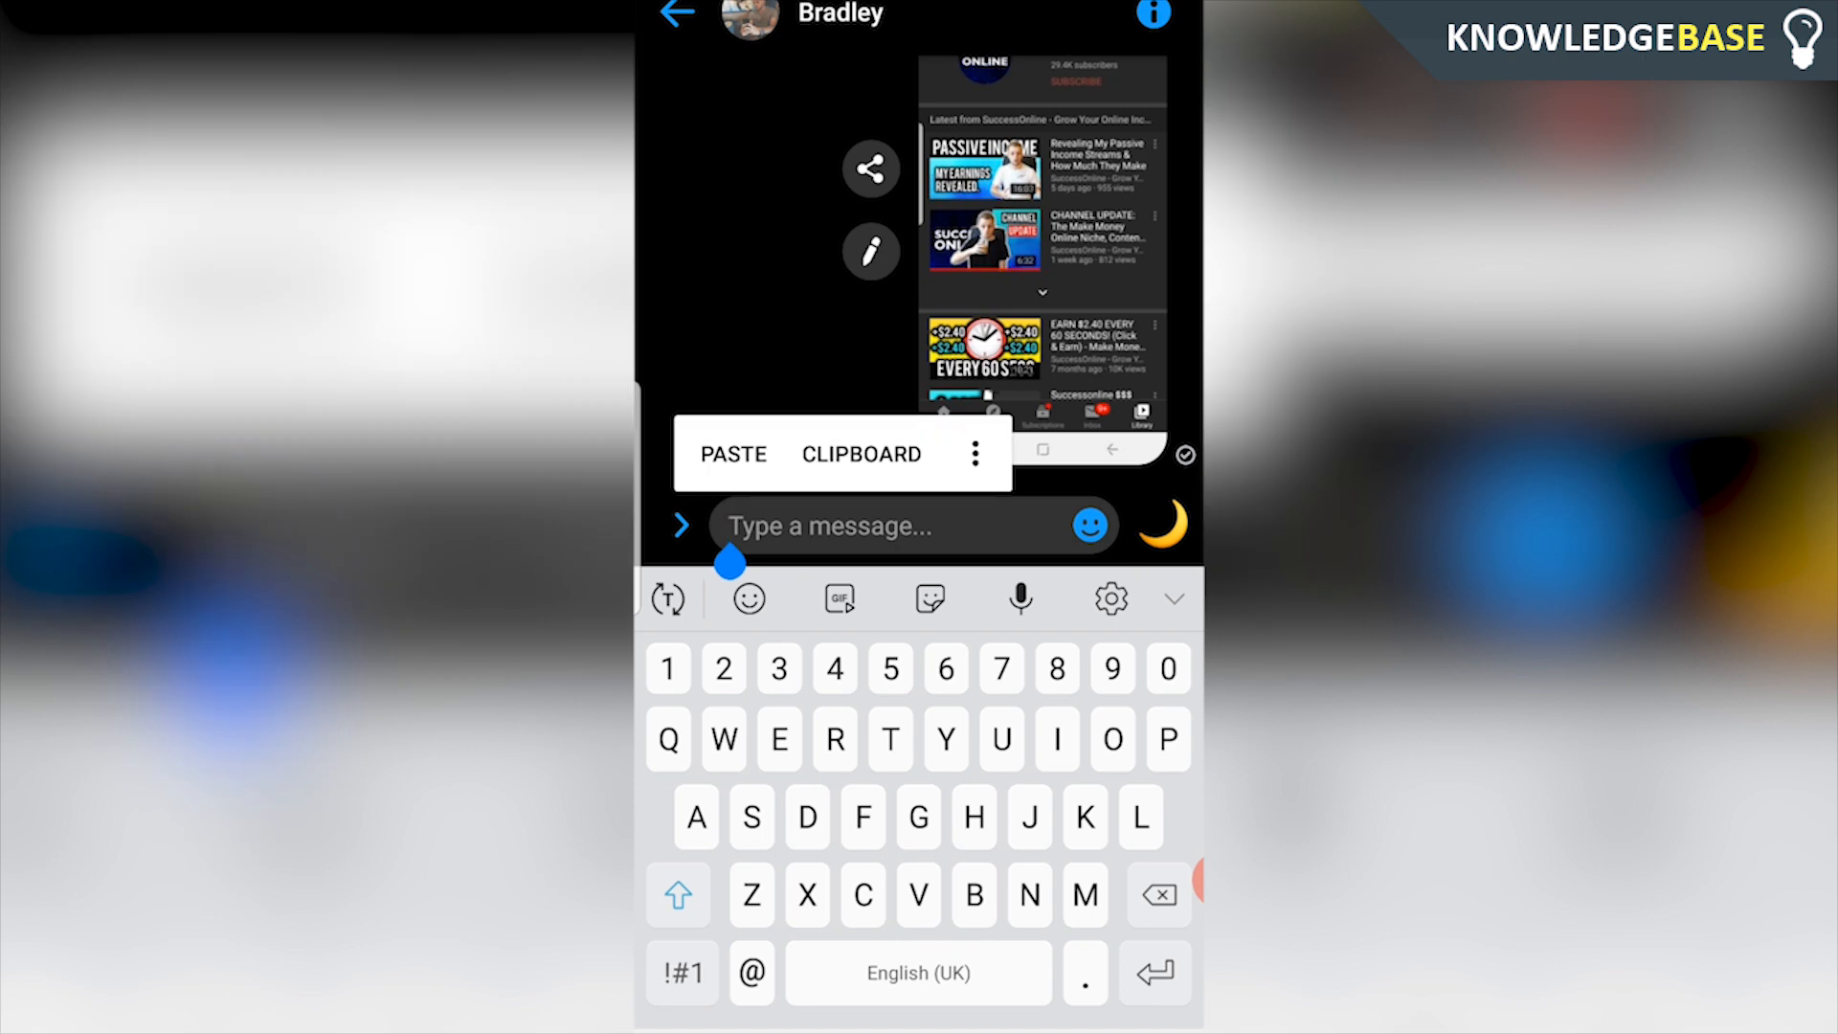
click(734, 454)
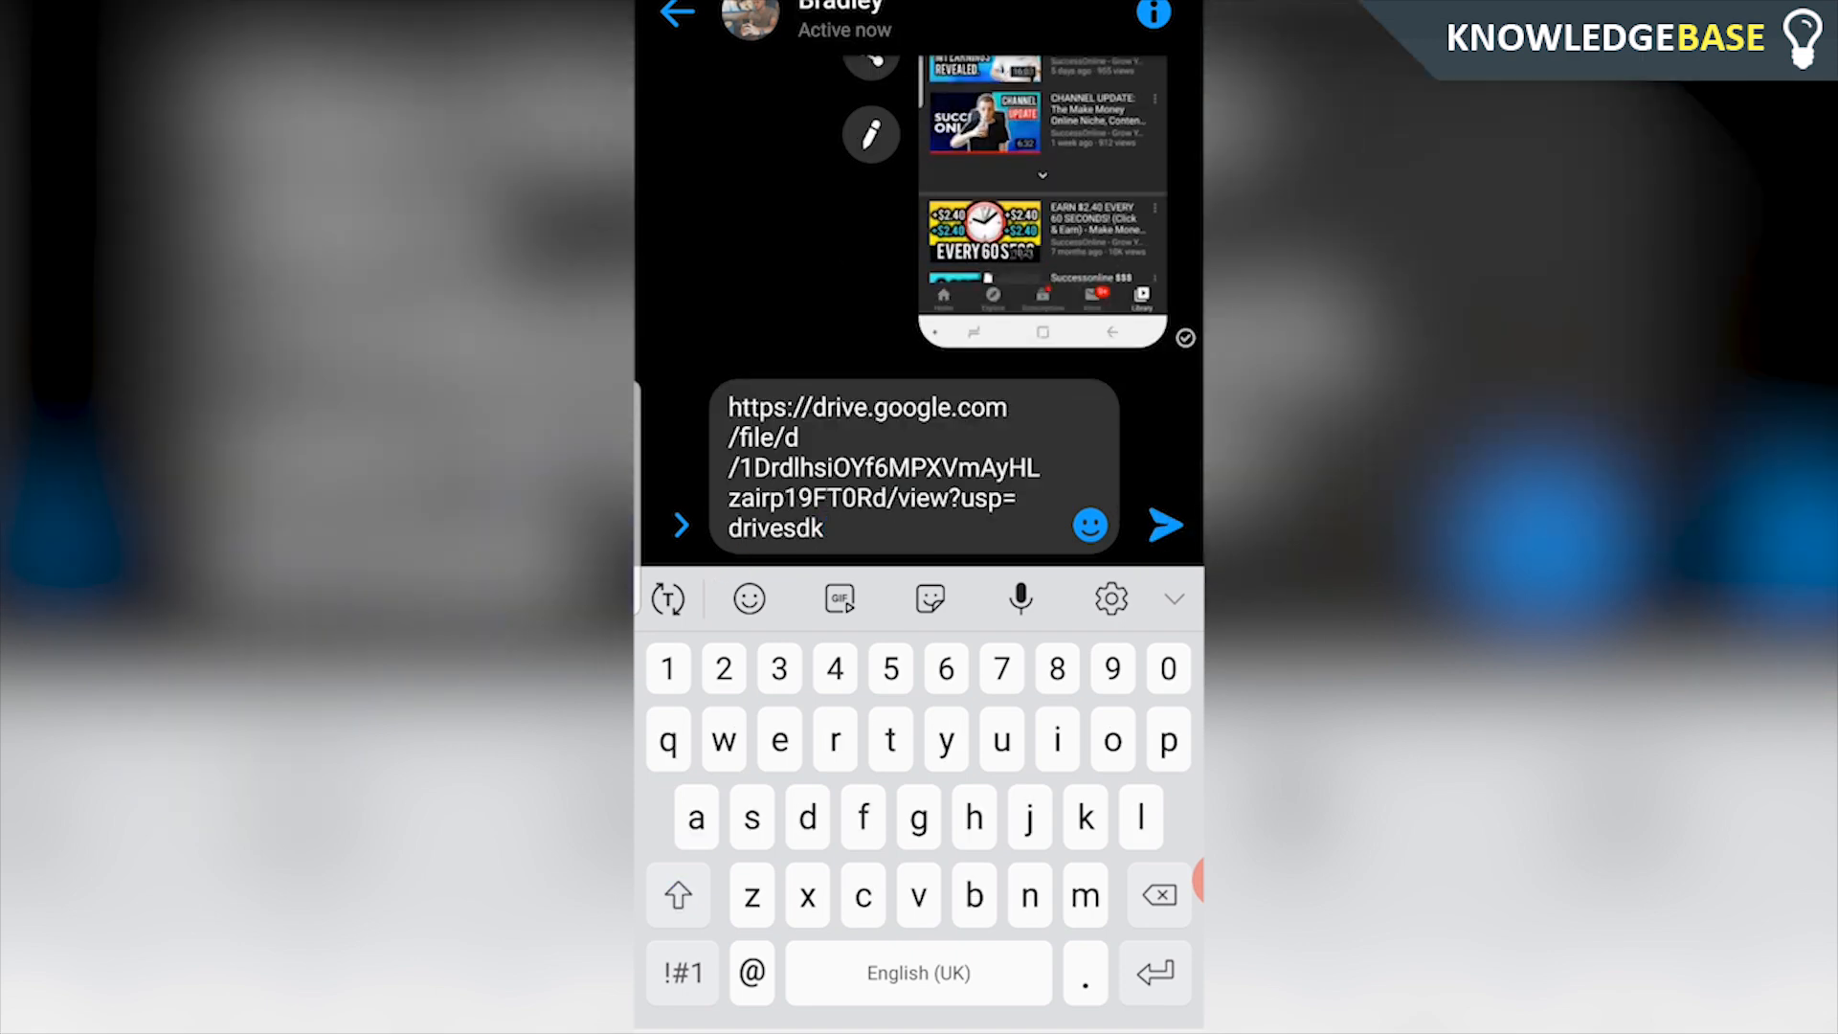
click(1165, 526)
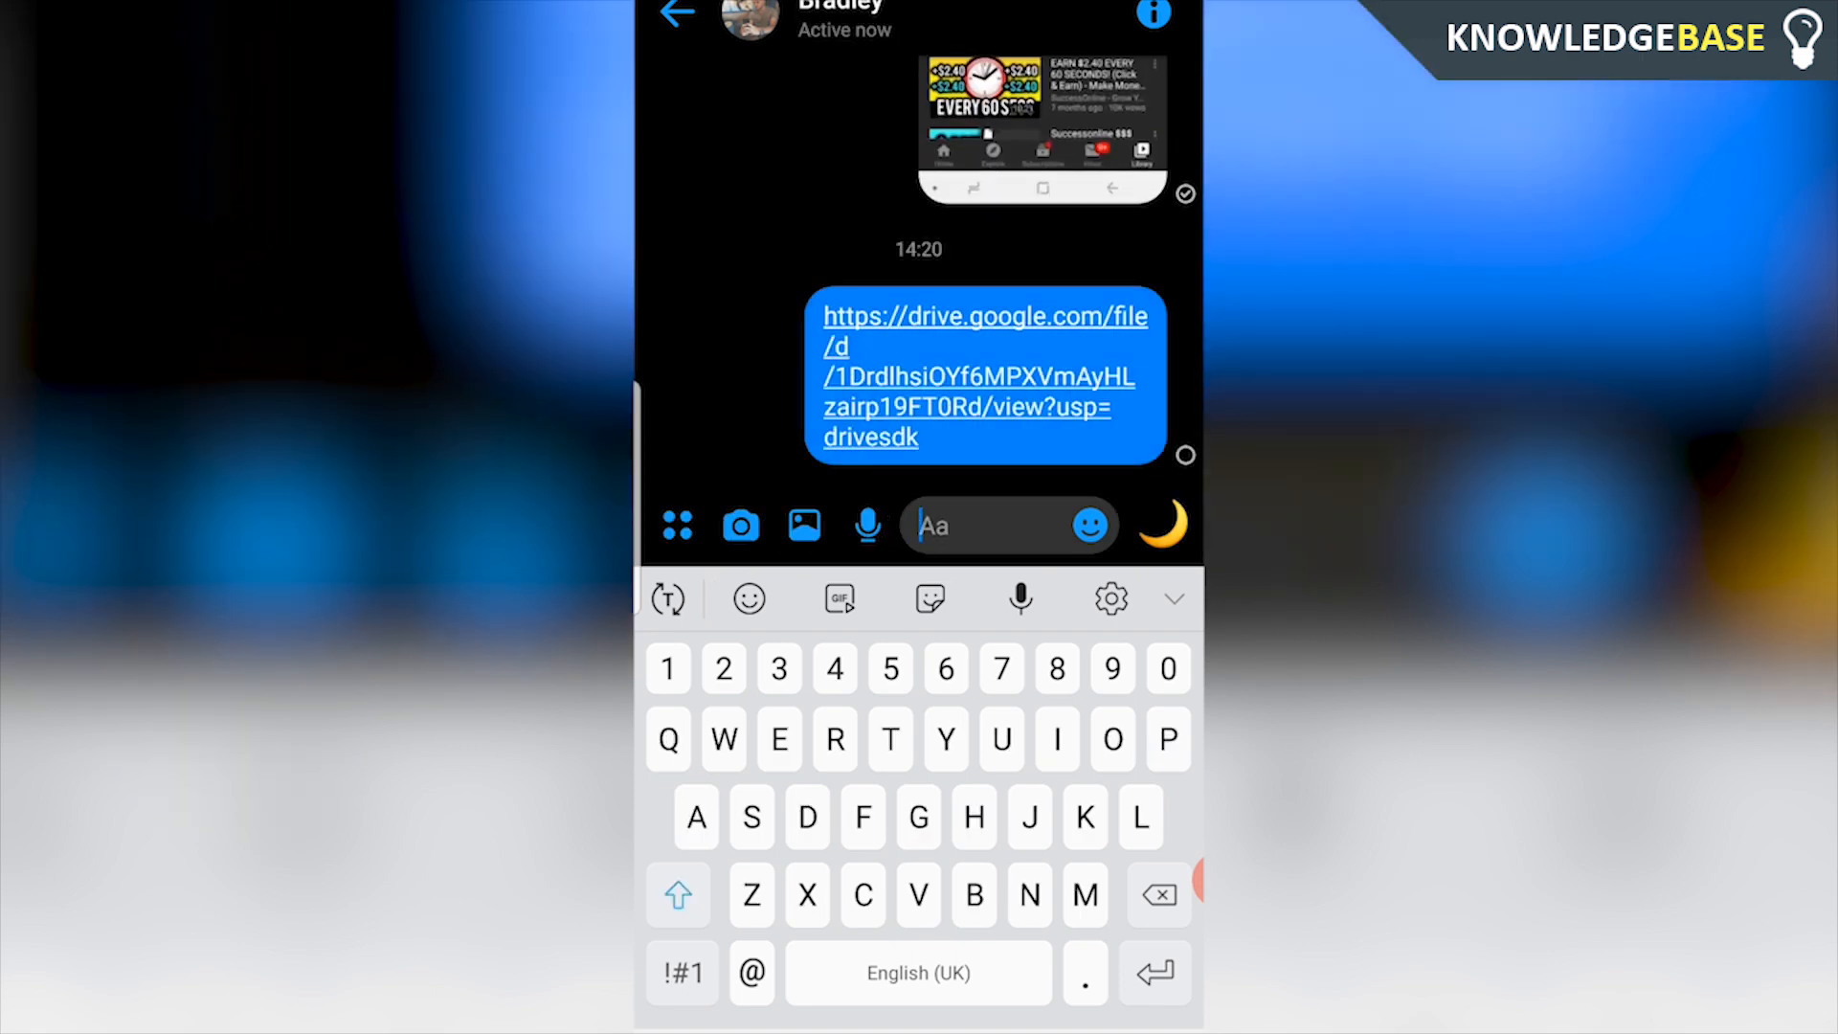